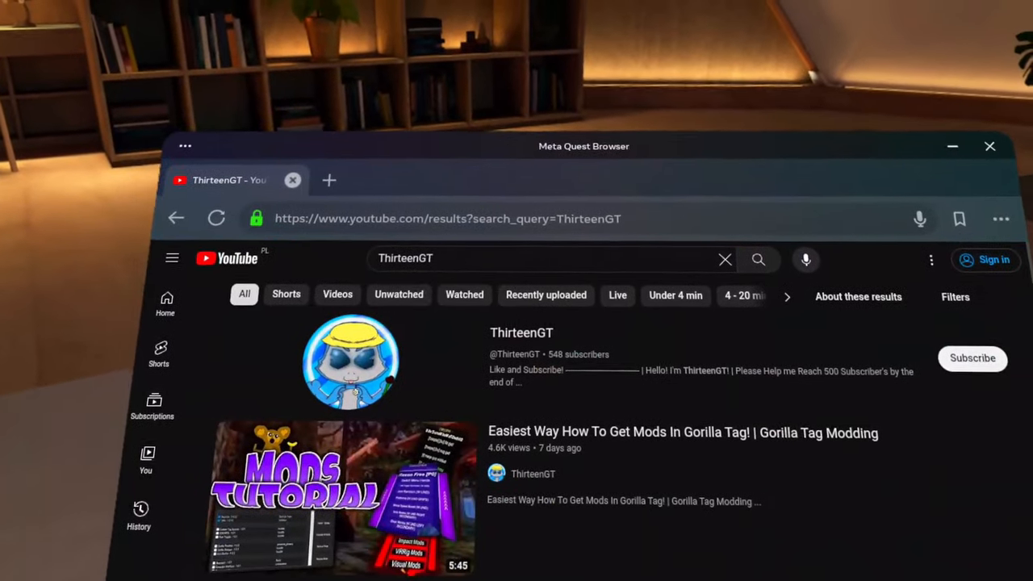
- Open the ThirteenGT Gorilla Tag modding tutorial video from the search results
left_click(521, 333)
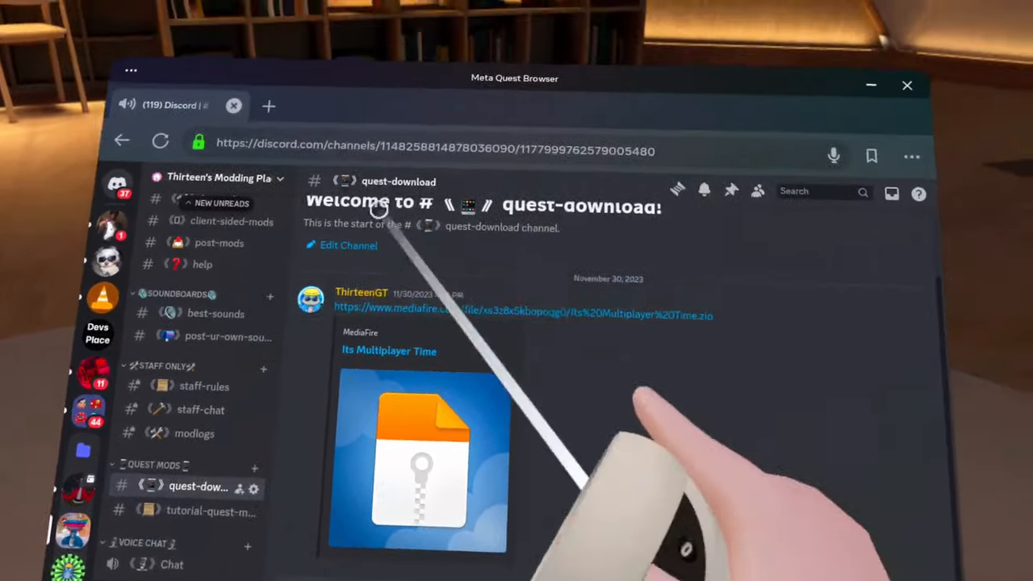
- Follow the MediaFire link and download Its Multiplayer Time.zip (1.82GB)
left_click(418, 460)
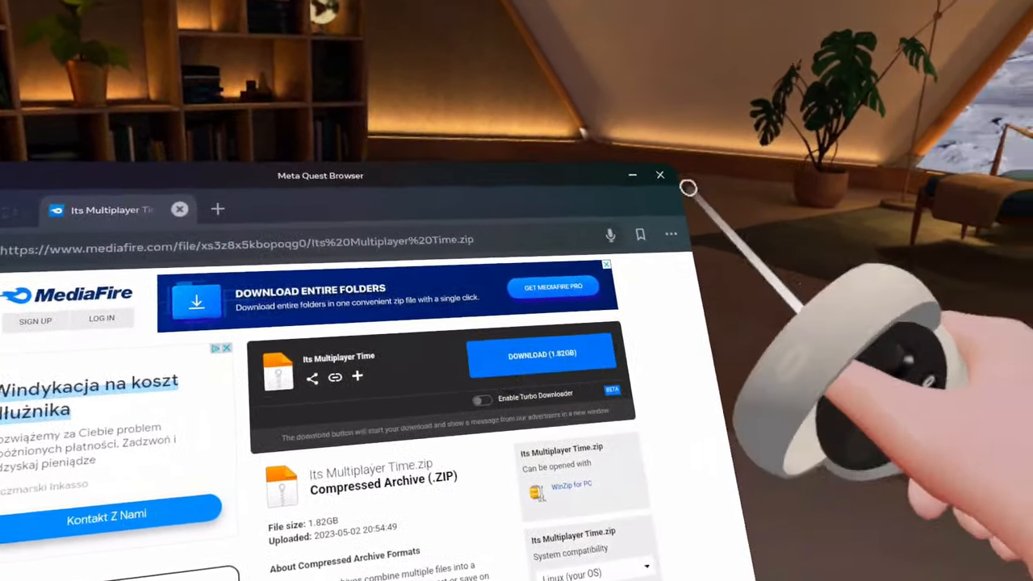
left_click(661, 175)
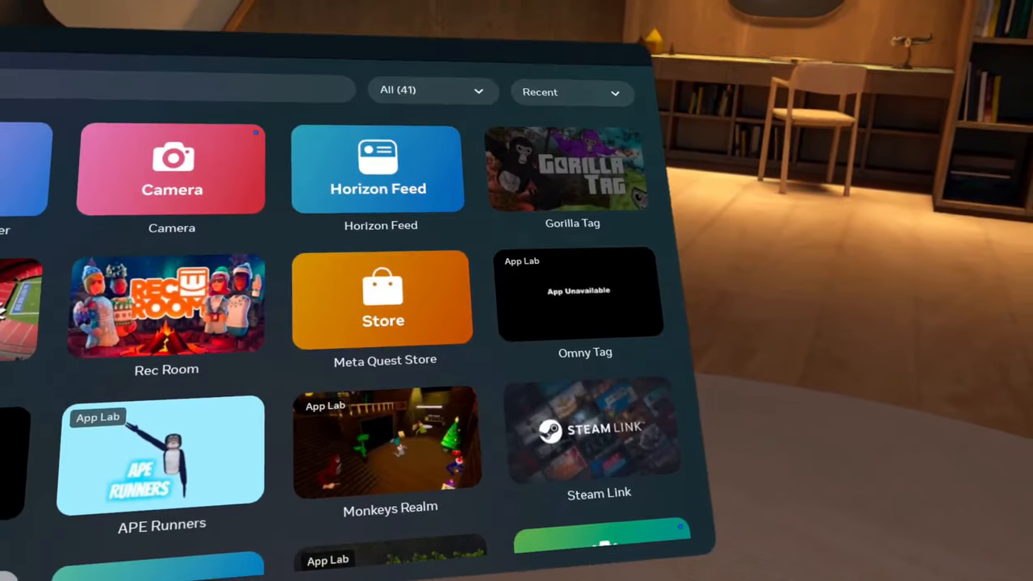
- Filter the App Library to Unknown sources and launch Cx File Explorer
left_click(549, 245)
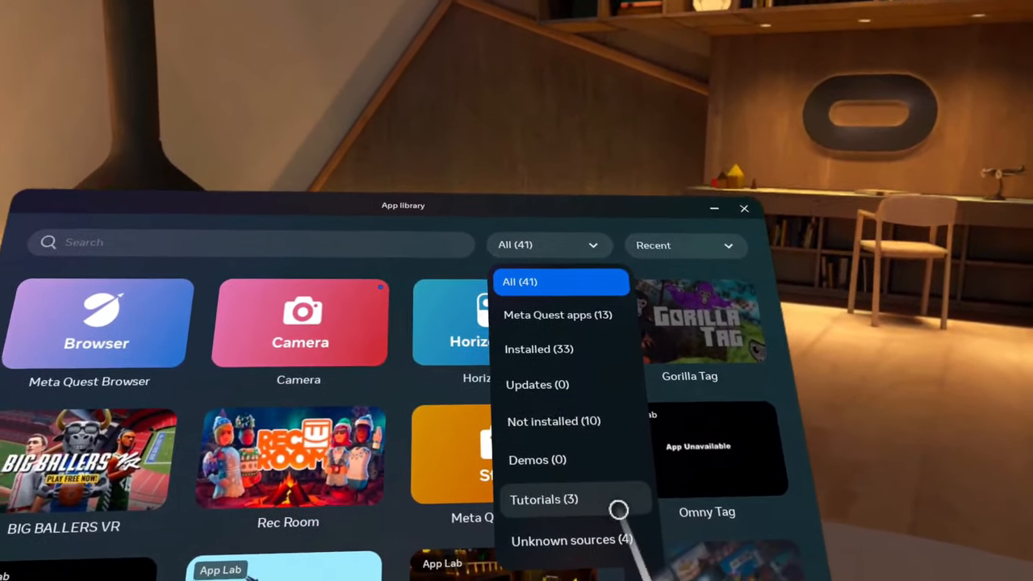
left_click(563, 541)
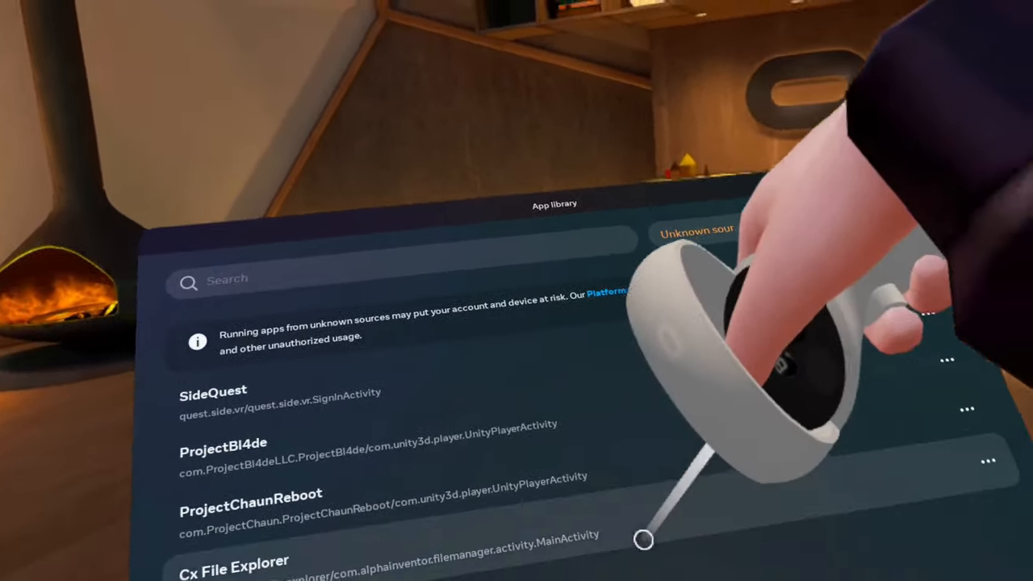
left_click(233, 560)
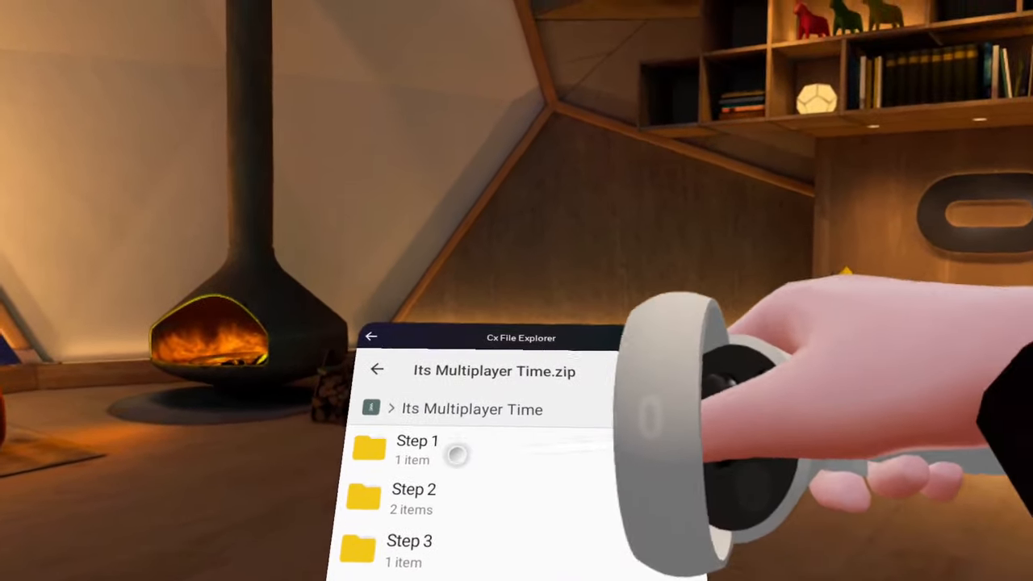
- Install the modded Gorilla Tag APK from Step 1 and close the Restore App warning
left_click(417, 449)
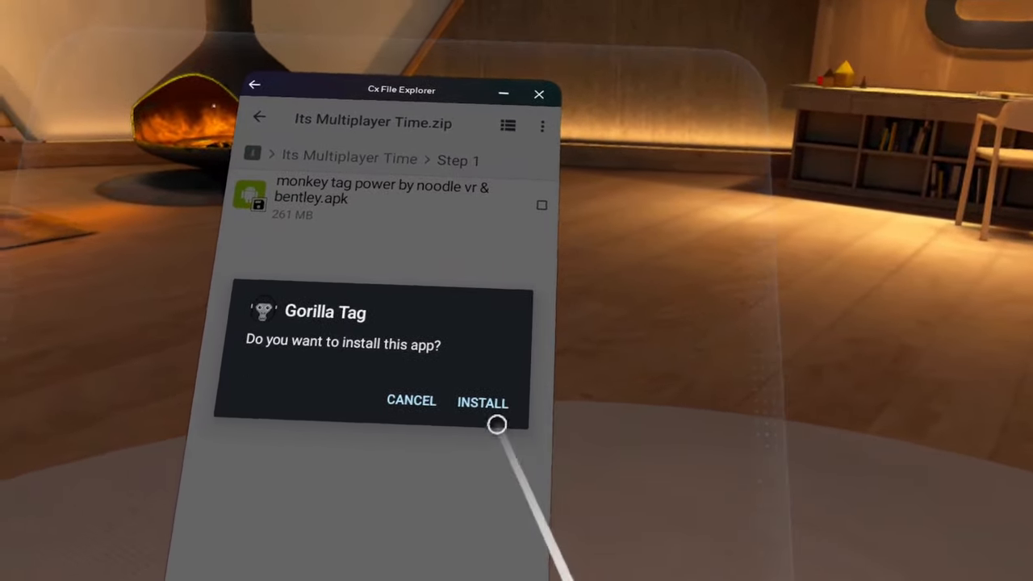
left_click(482, 403)
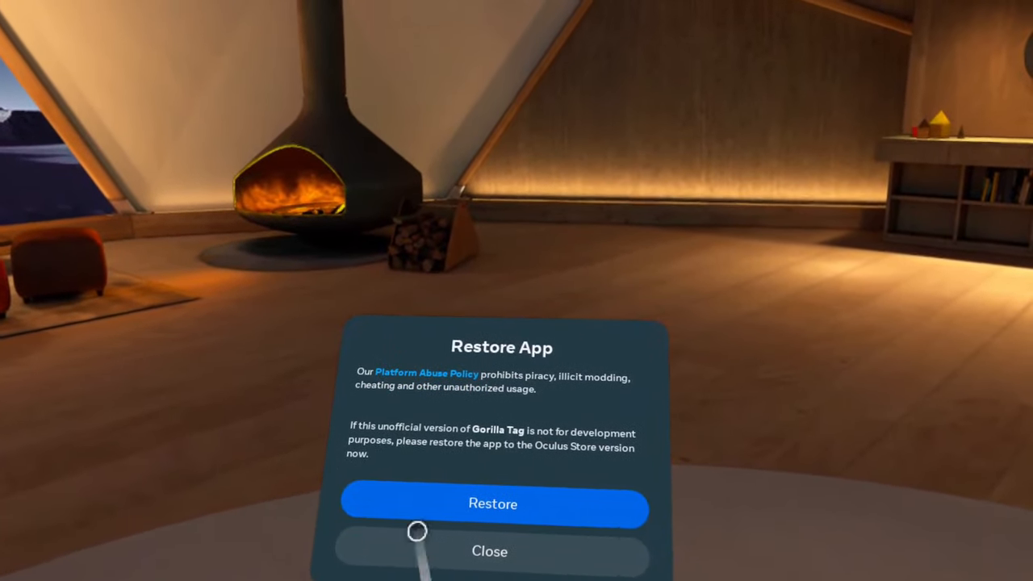
left_click(490, 551)
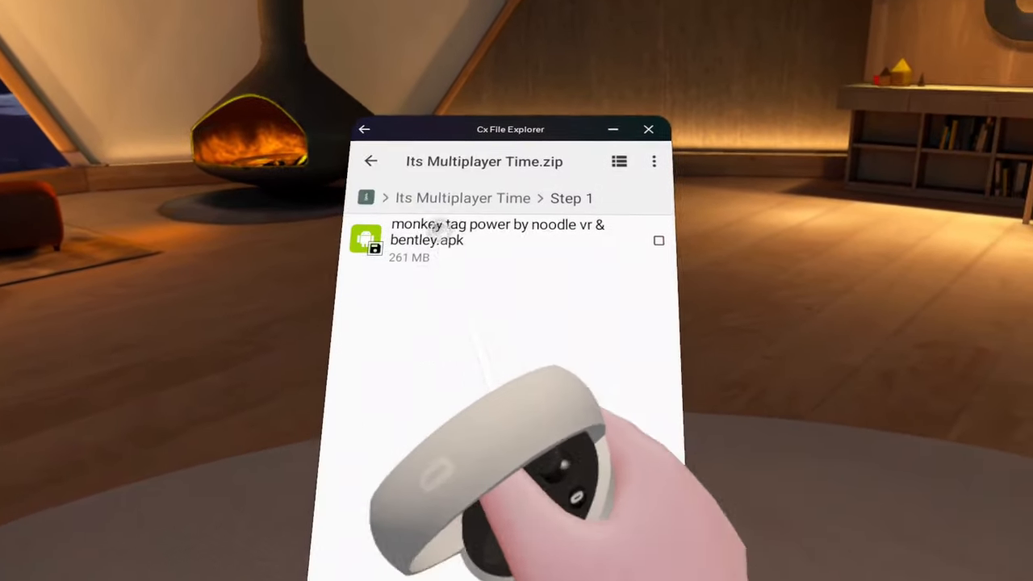
- Paste the Step 2 contents into Main storage, then reopen Its Multiplayer Time.zip
left_click(370, 160)
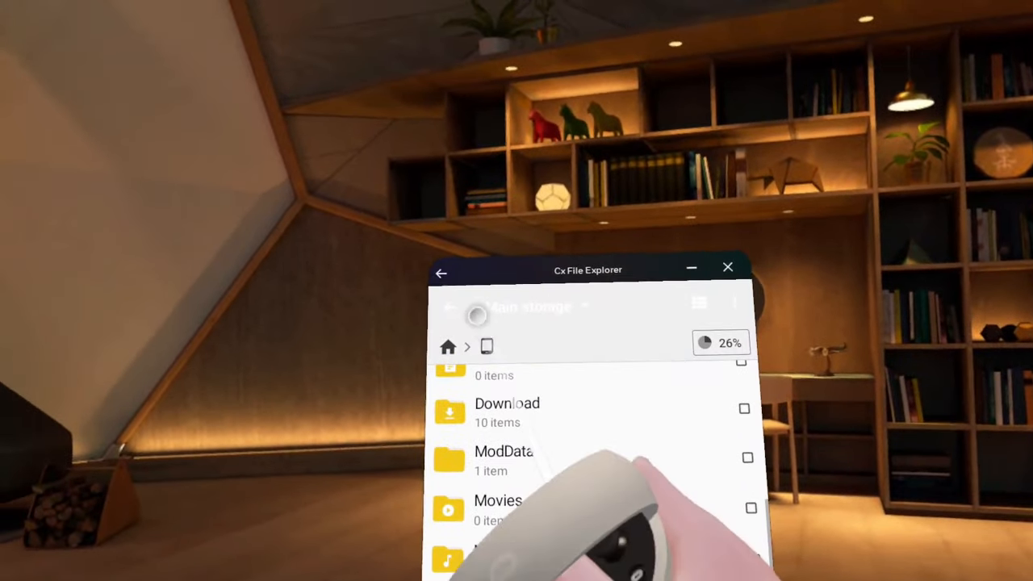
left_click(507, 412)
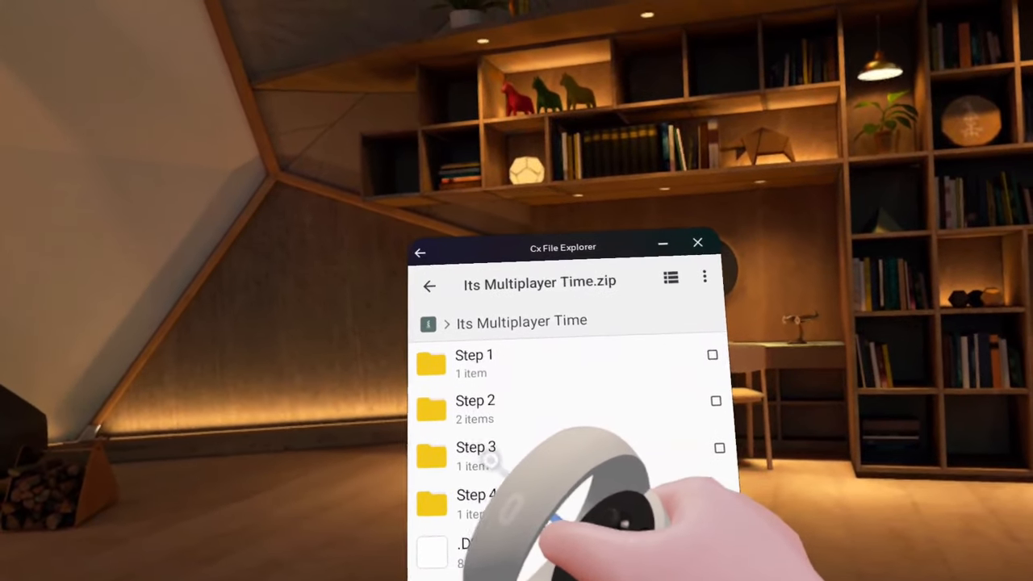
- Copy the Step 3 item into Main storage and open the Downloads folder
left_click(476, 448)
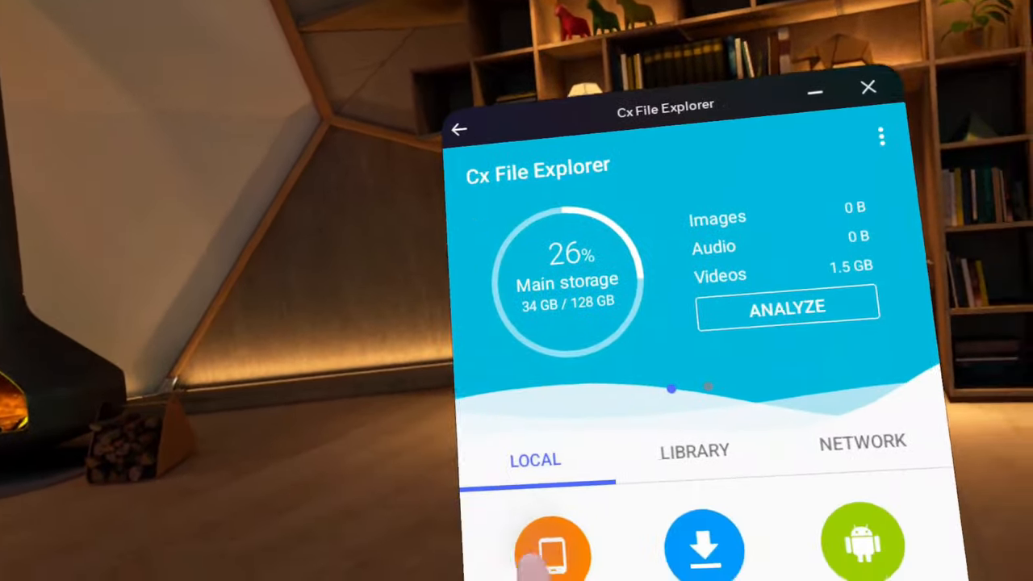
left_click(553, 545)
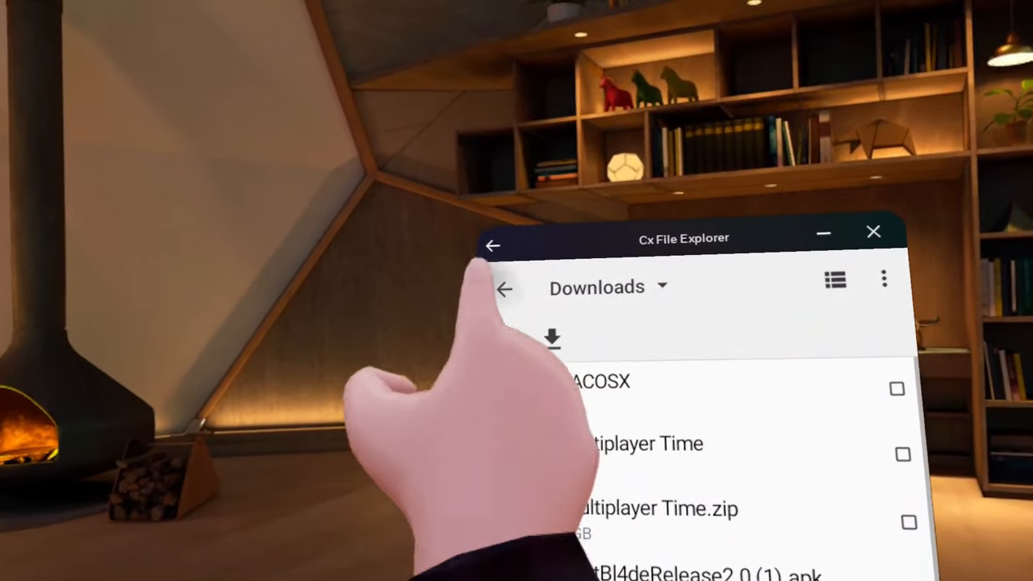
- Exit Downloads and launch Gorilla Tag from the App Library with Open App
left_click(504, 289)
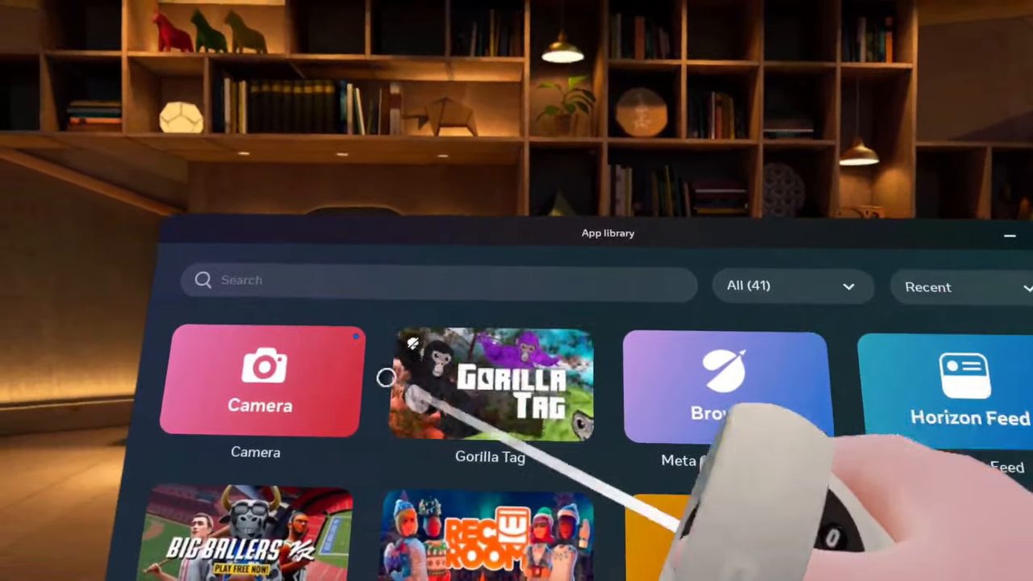
left_click(490, 384)
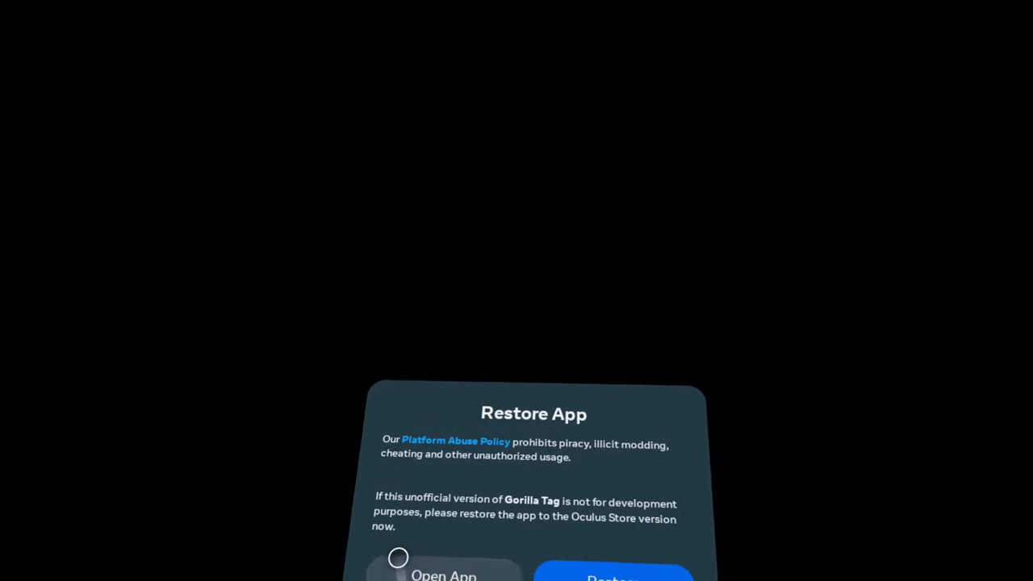